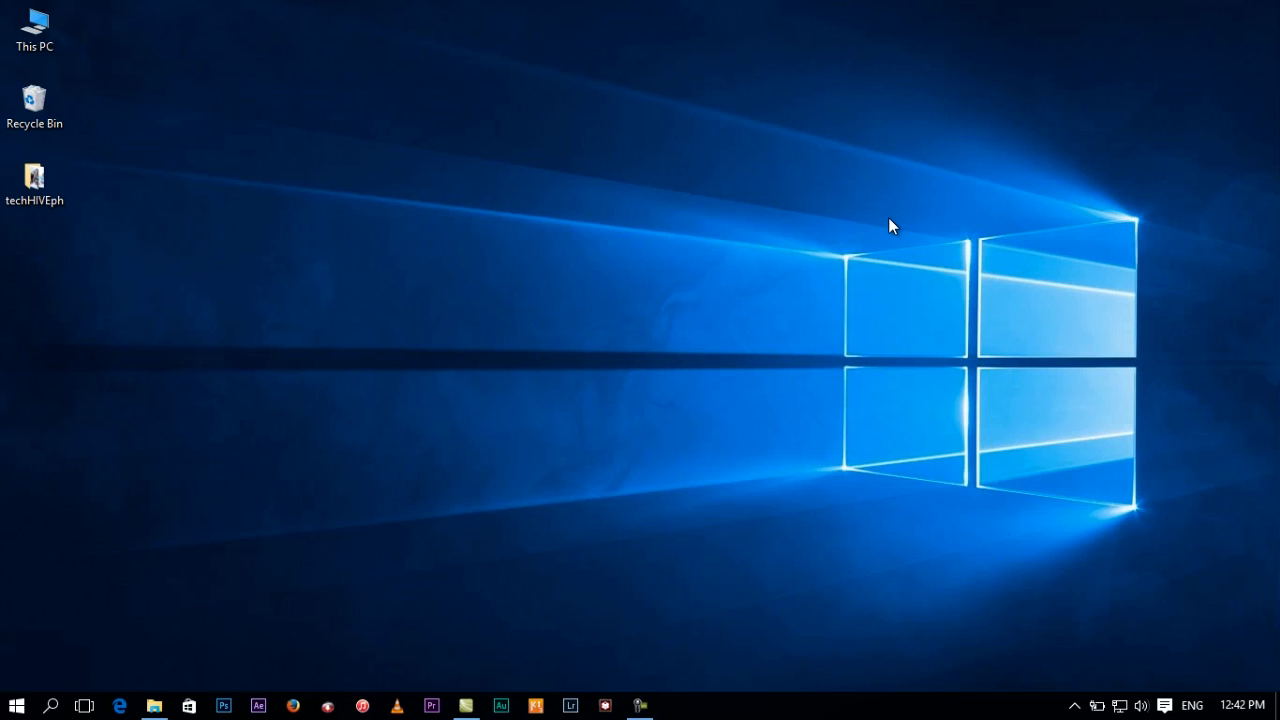
mouse_move(508, 376)
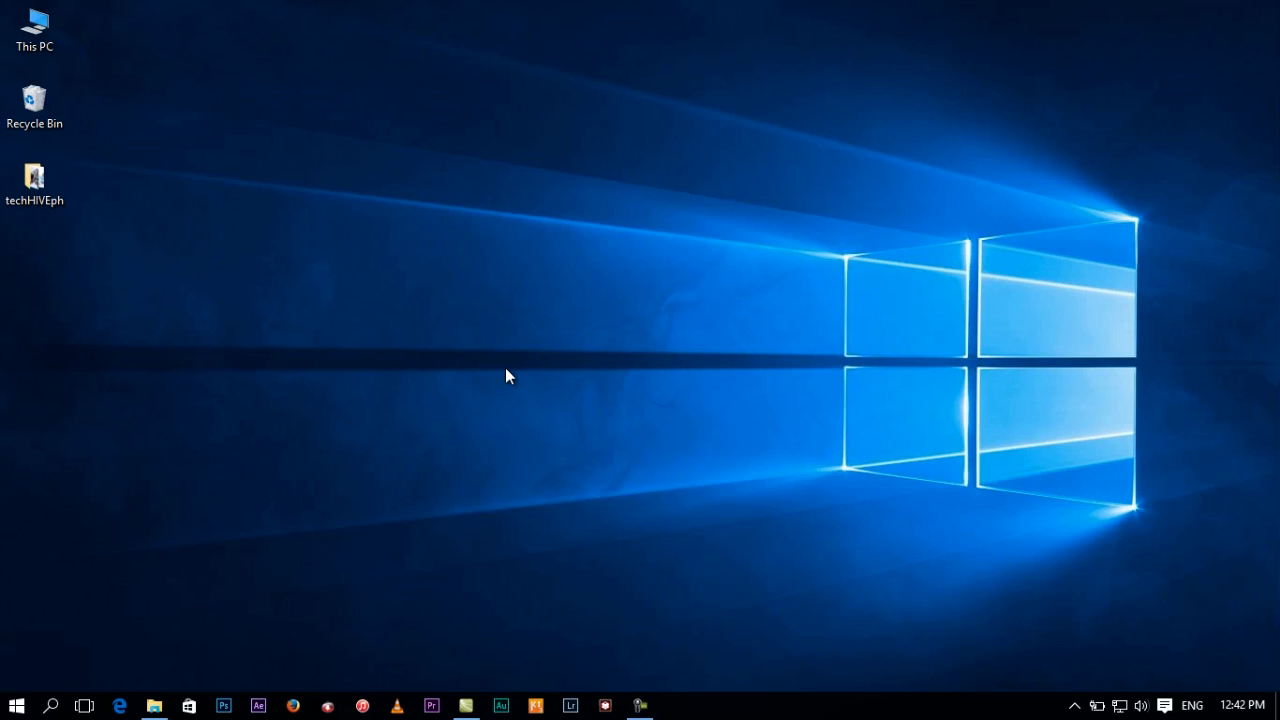
mouse_move(516, 370)
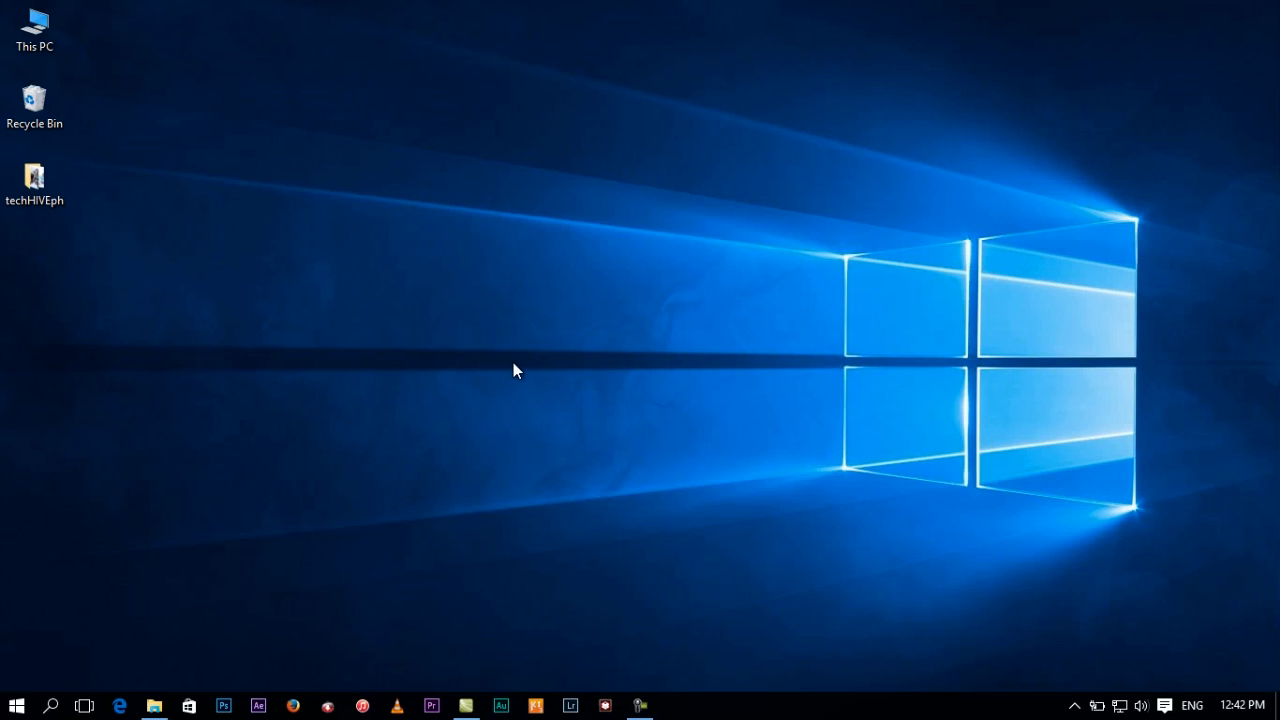
Bring up the desktop context menu with its quick actions.
right_click(516, 370)
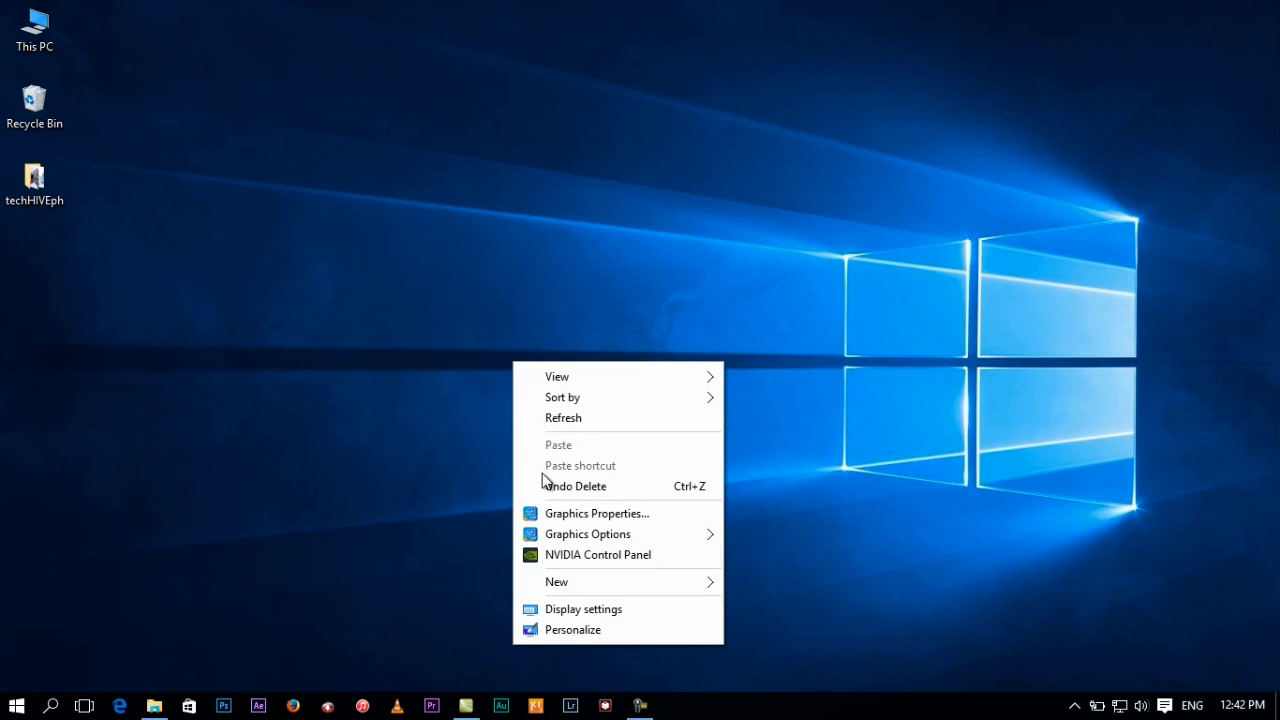
Show the Display settings page maximized, scrolled down to the advanced display settings link.
left_click(584, 608)
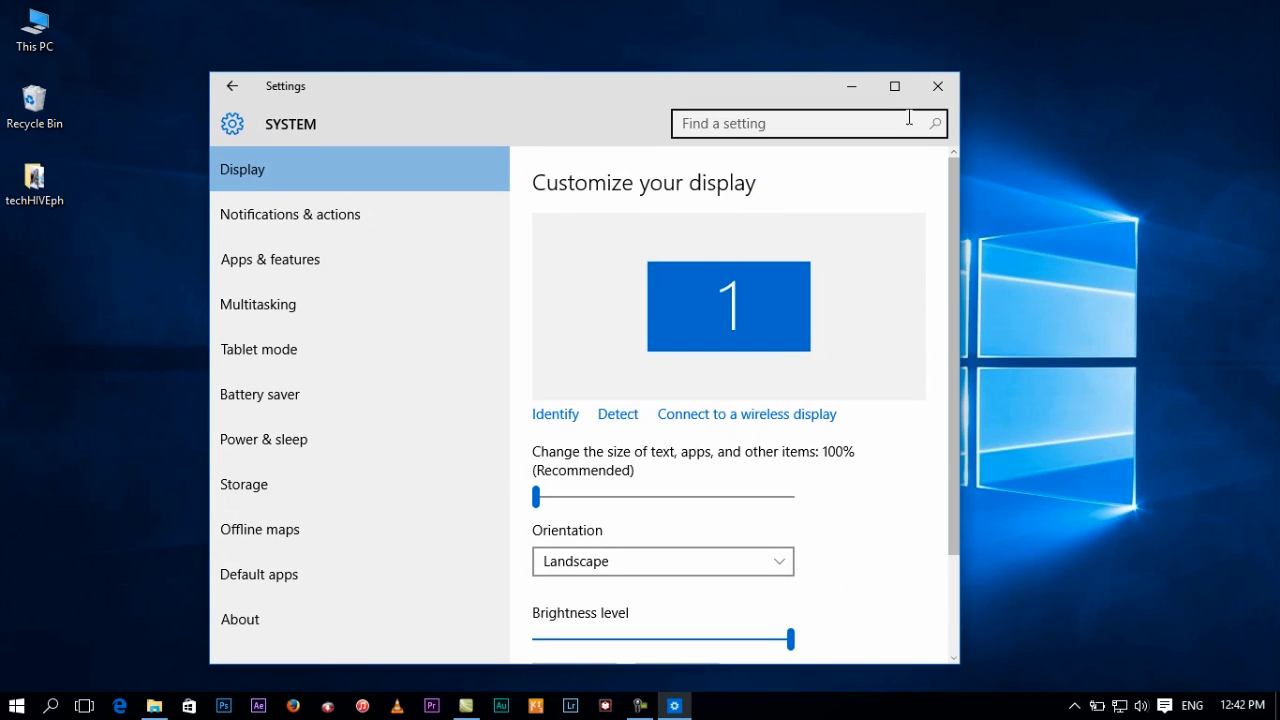
left_click(894, 86)
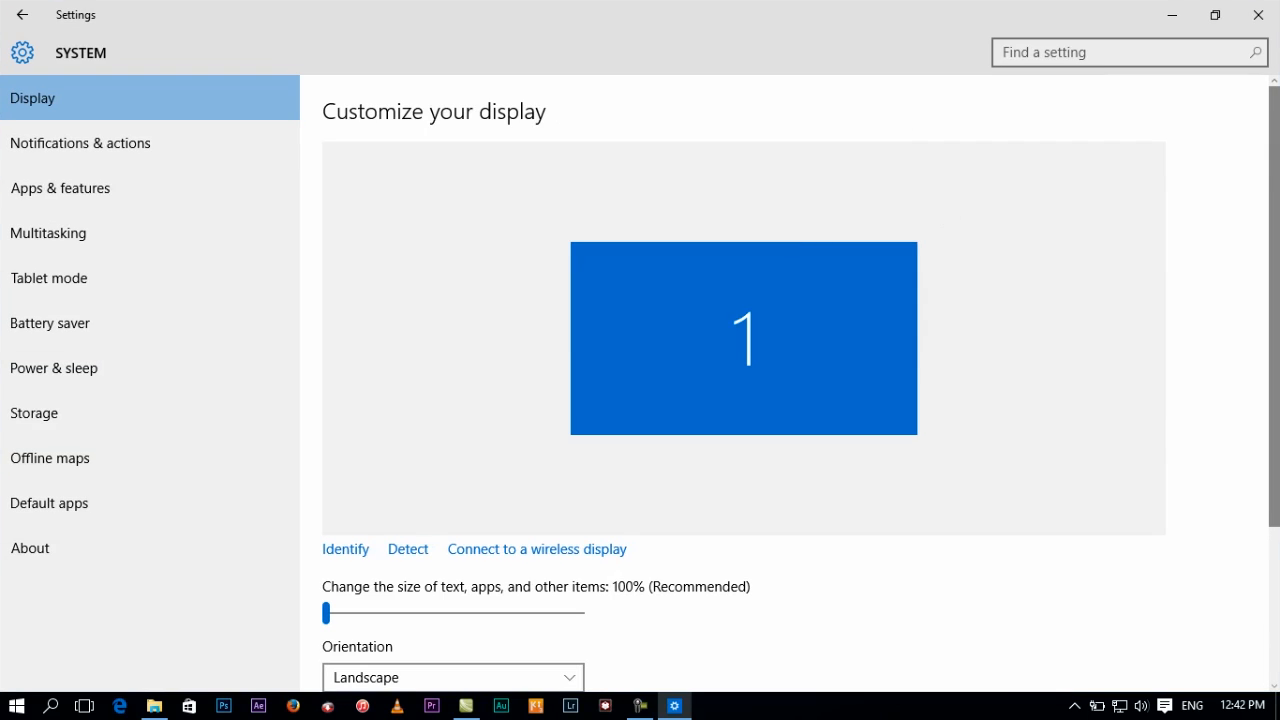
scroll("down", 3)
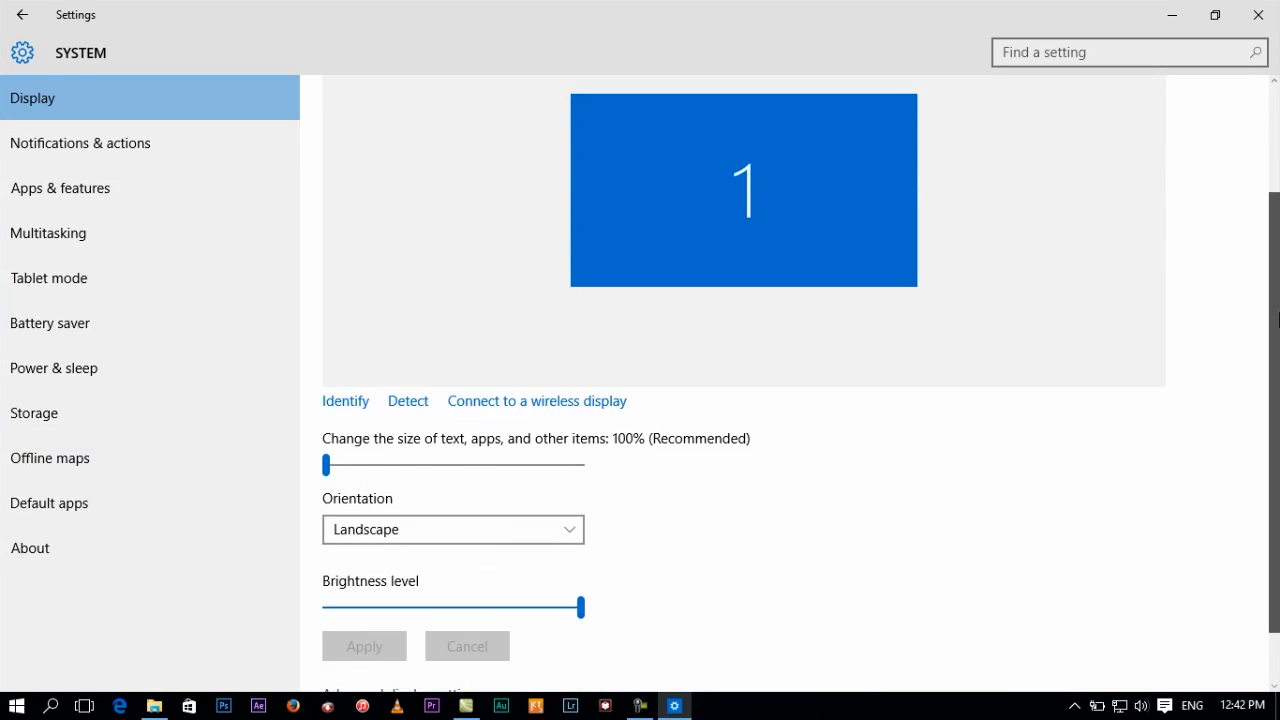
scroll("down", 3)
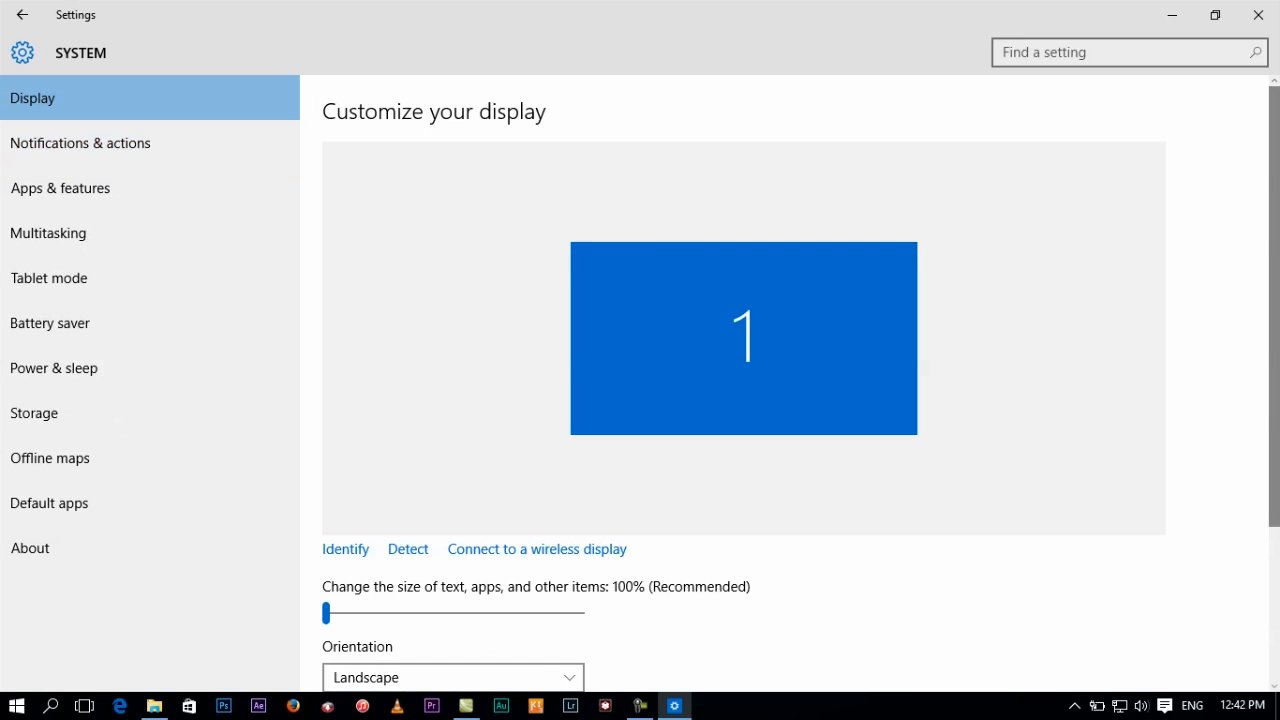
scroll("down", 3)
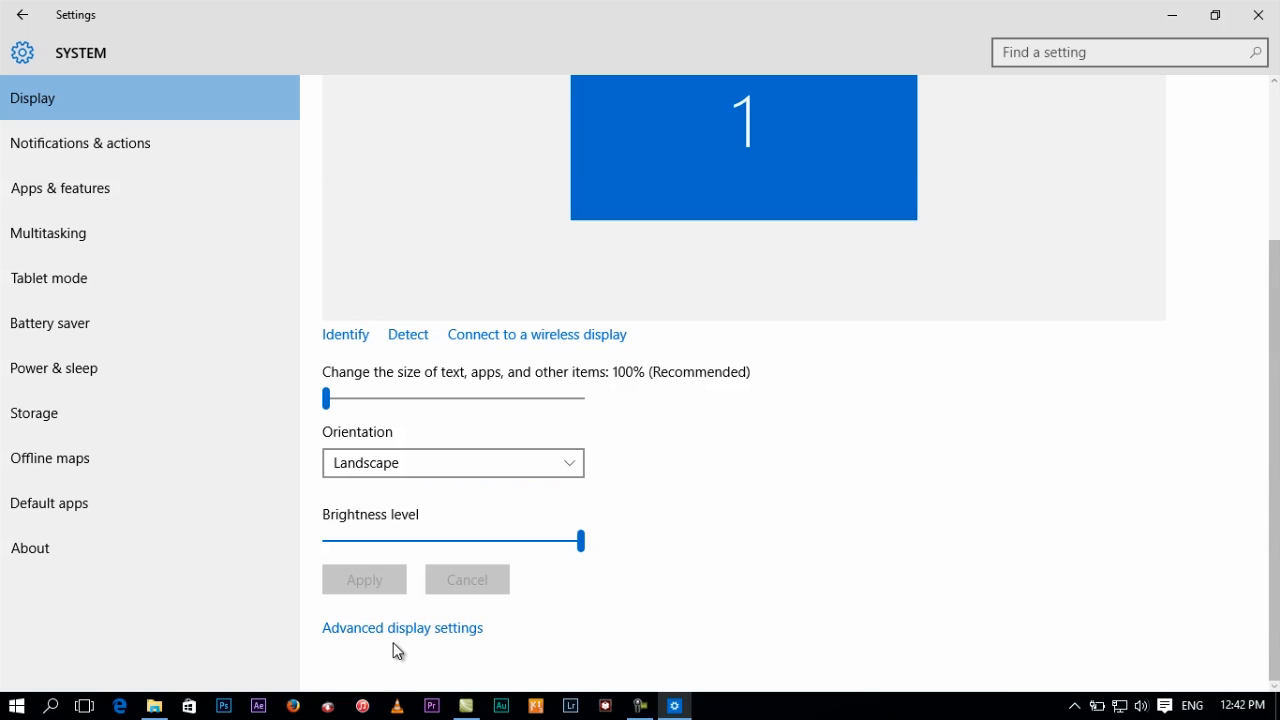
Go to Advanced display settings and keep the recommended 1366 × 768 resolution.
left_click(402, 628)
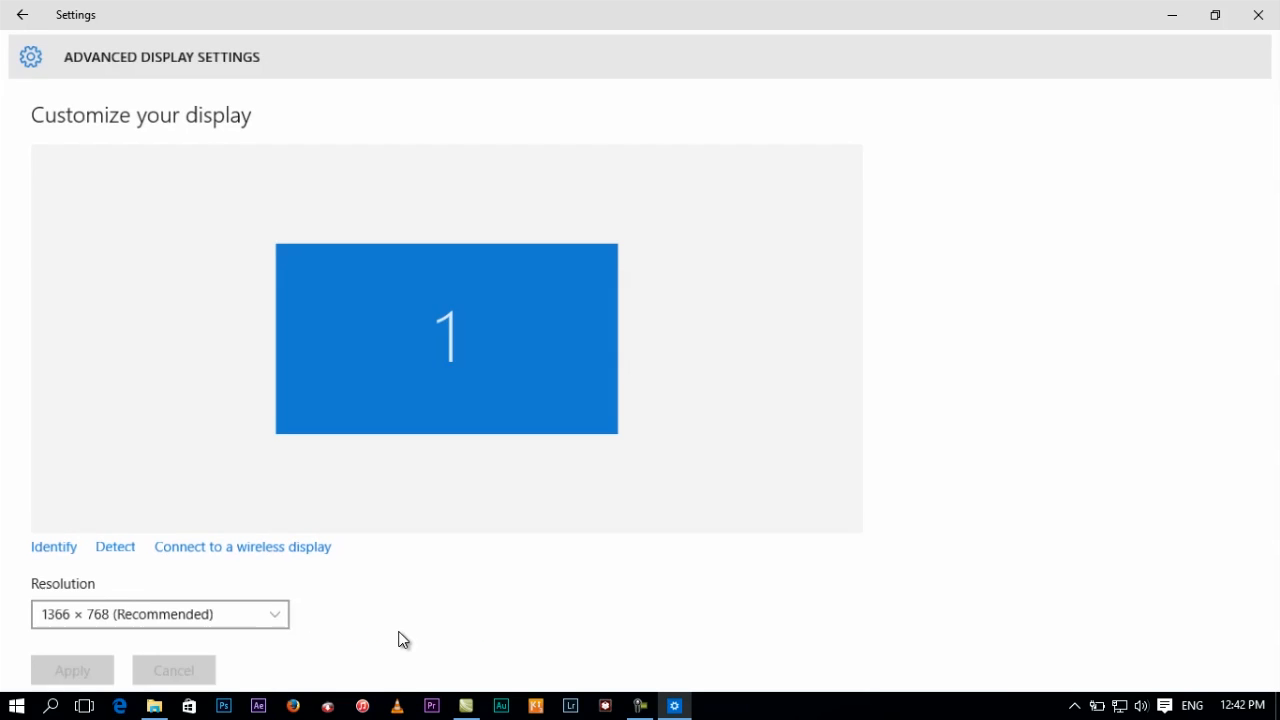
scroll("down", 3)
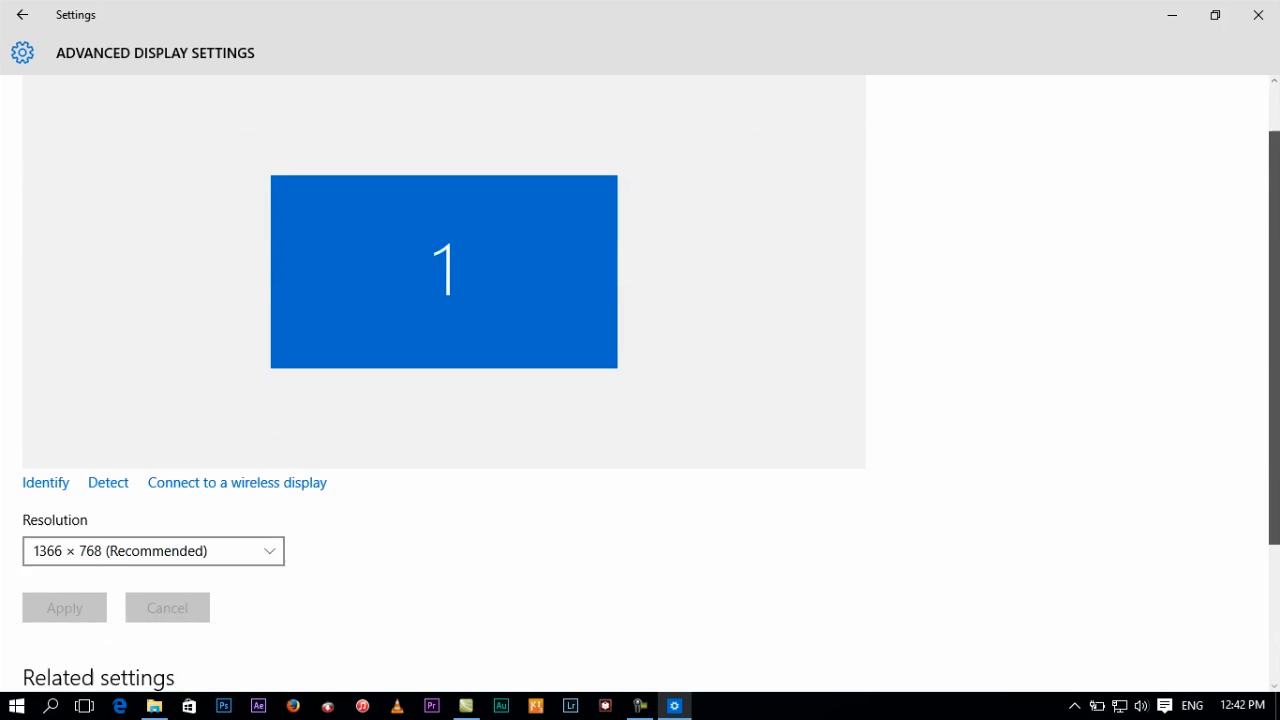
scroll("down", 3)
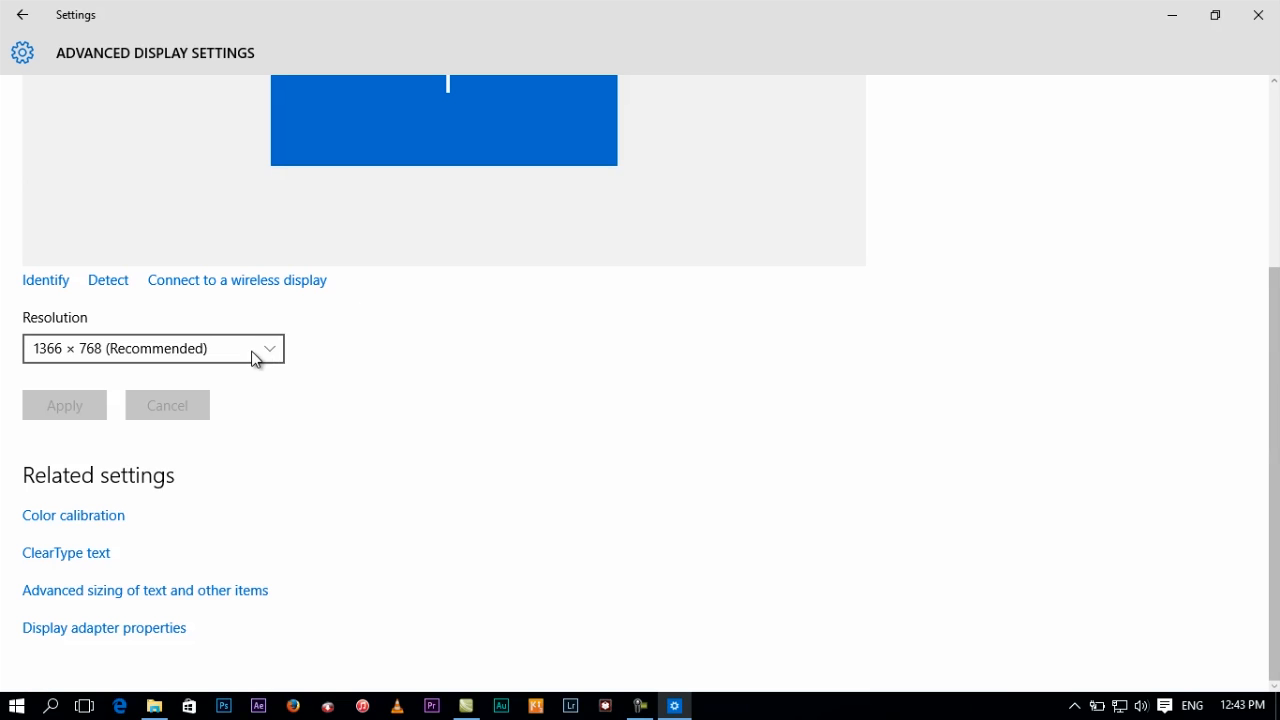
left_click(152, 348)
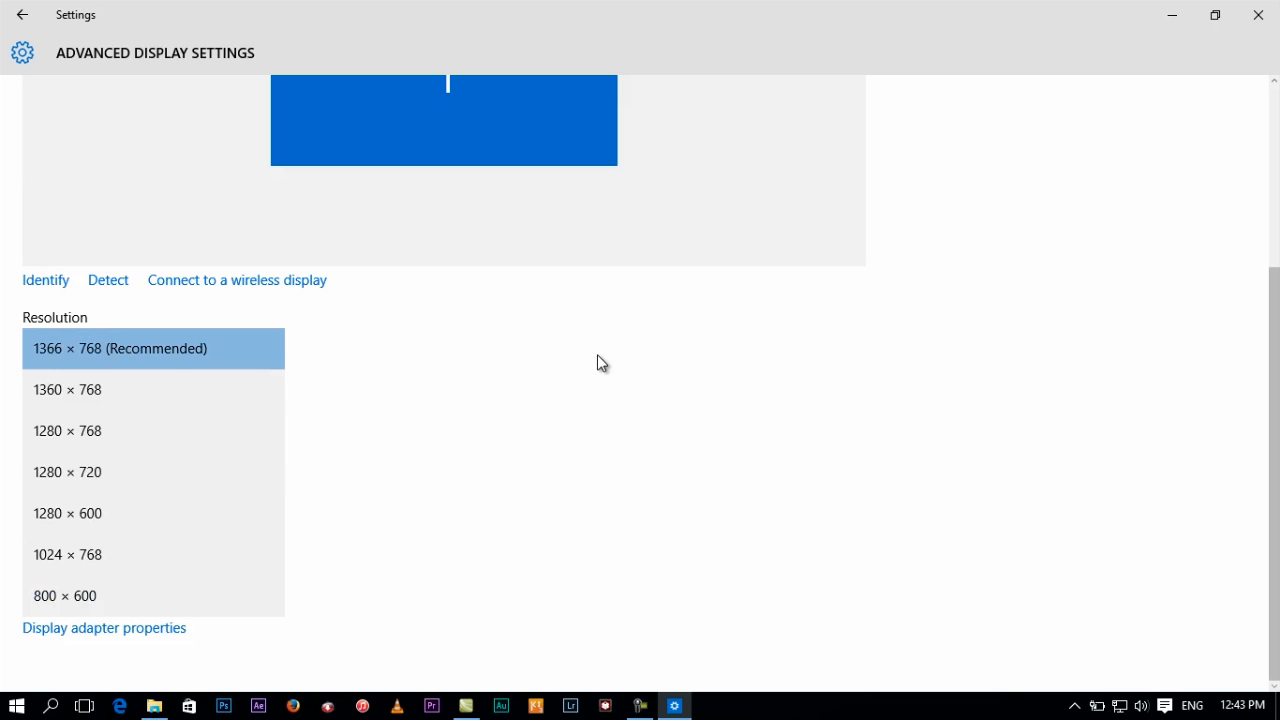
left_click(152, 348)
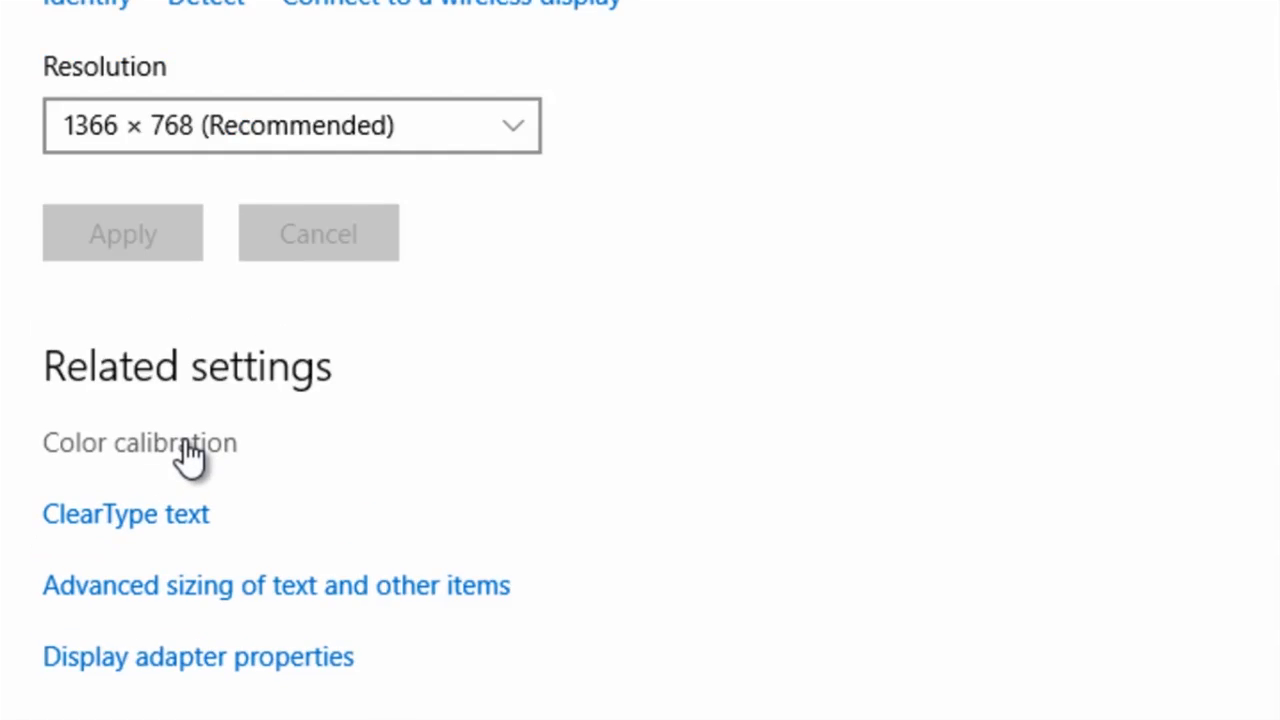
Launch Display Color Calibration and move past the welcome and basic color settings pages.
left_click(140, 442)
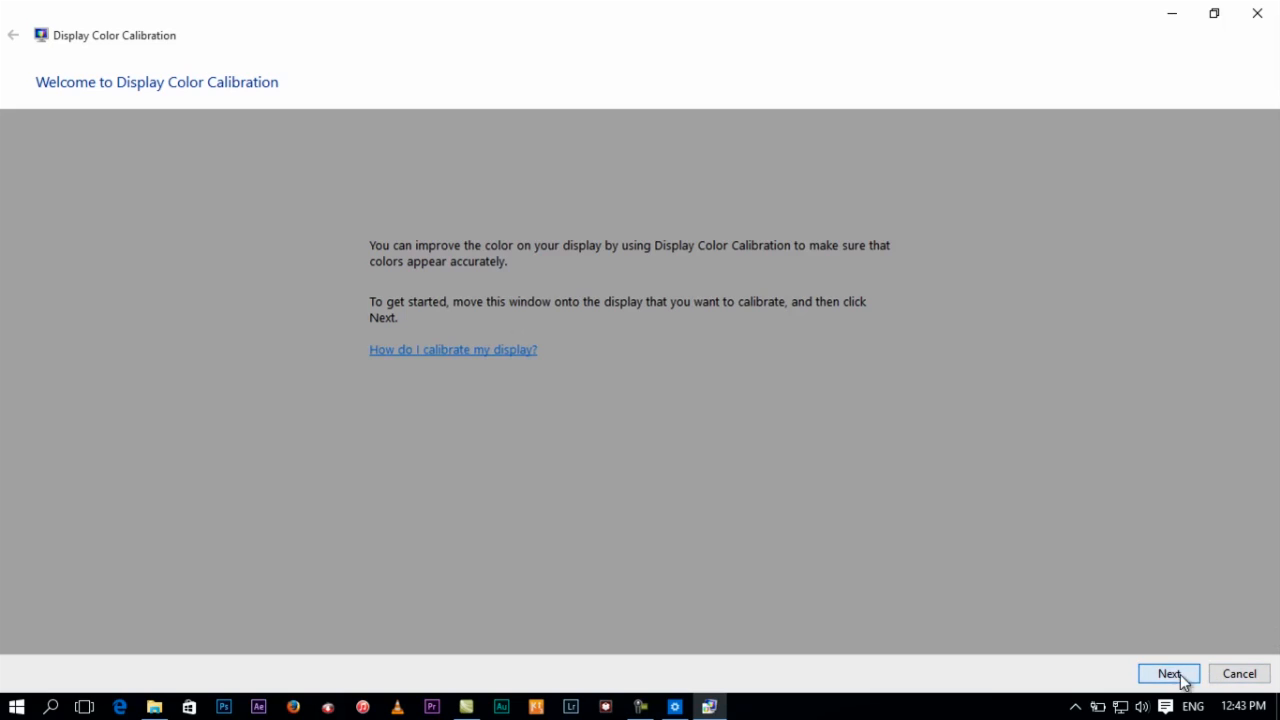
left_click(1168, 672)
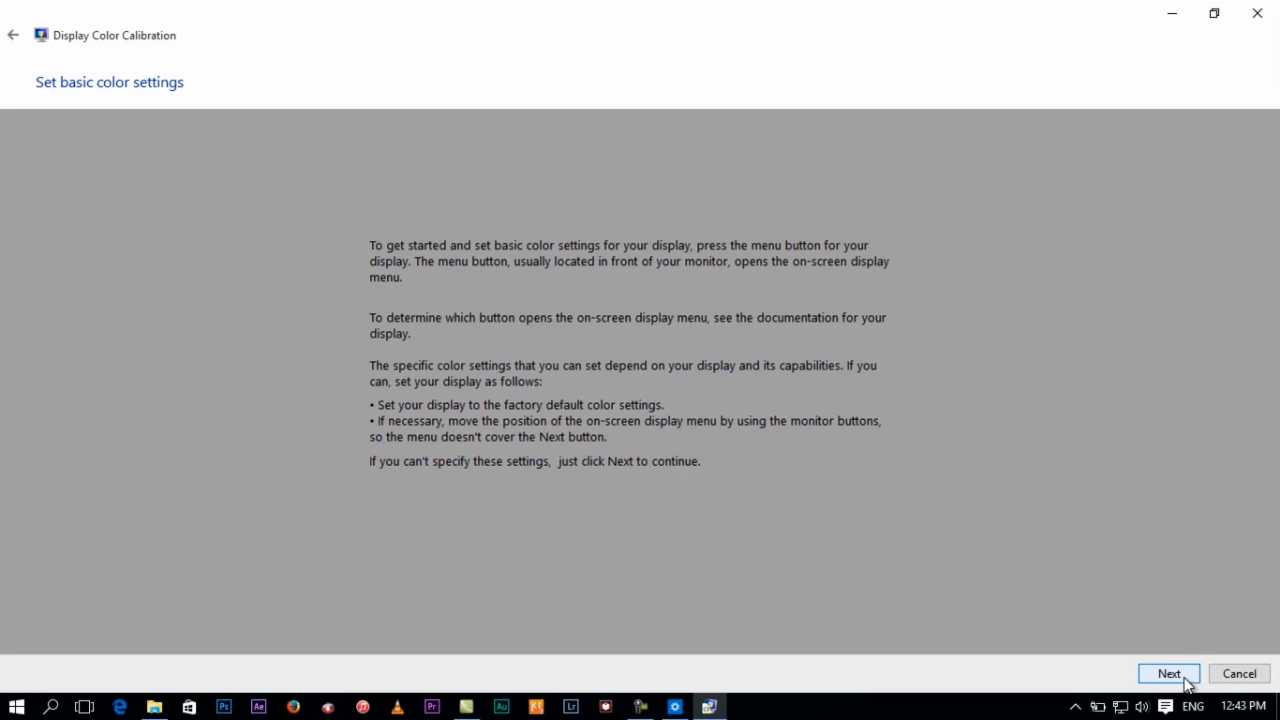
left_click(1168, 672)
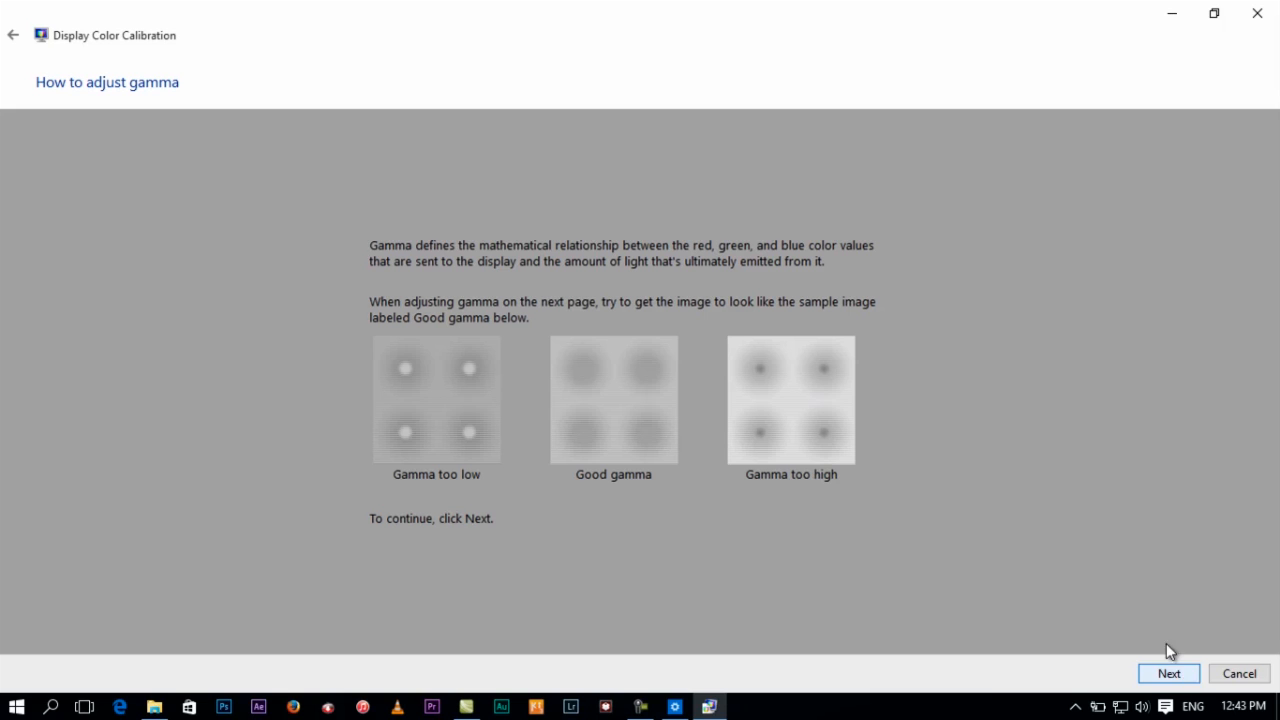
mouse_move(892, 542)
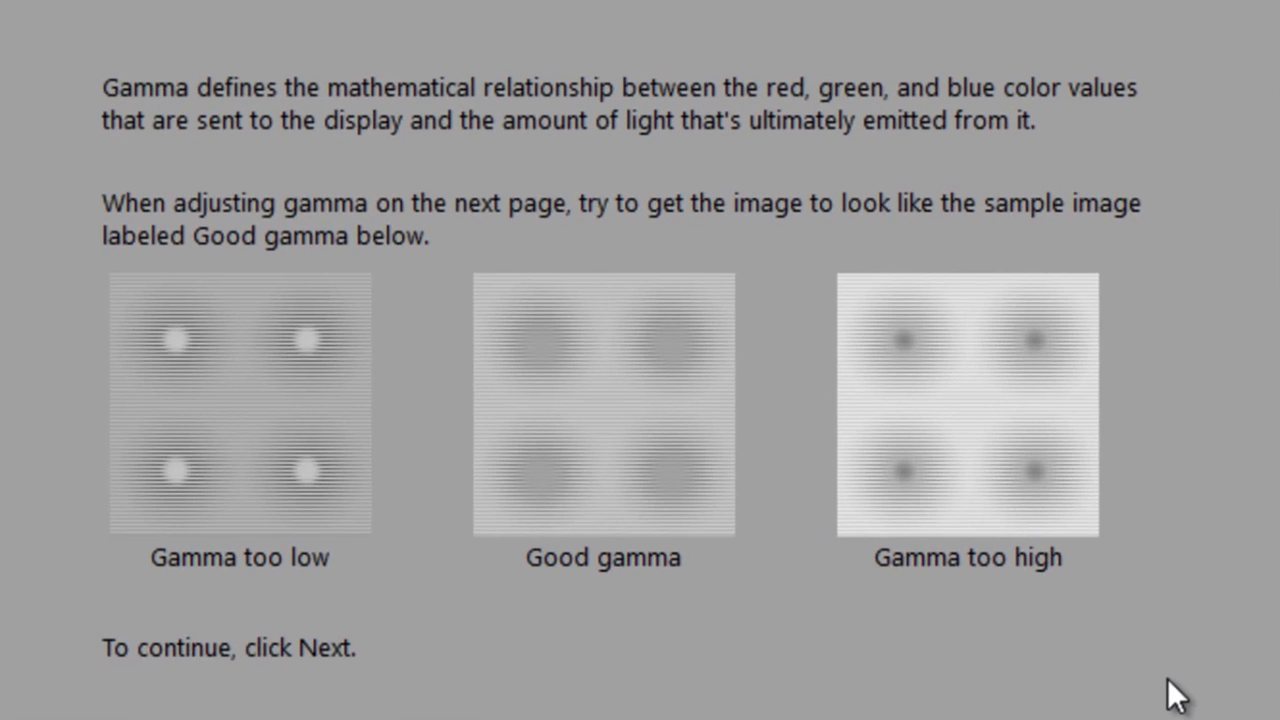
mouse_move(620, 504)
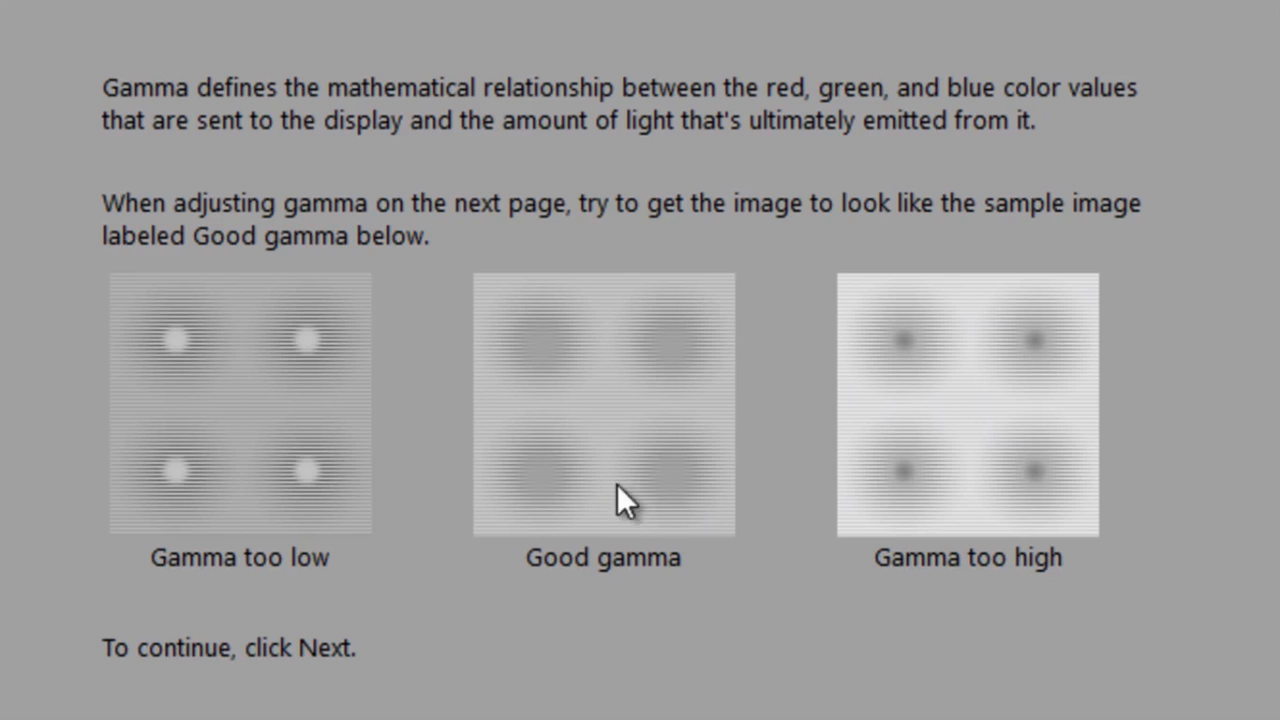
mouse_move(770, 244)
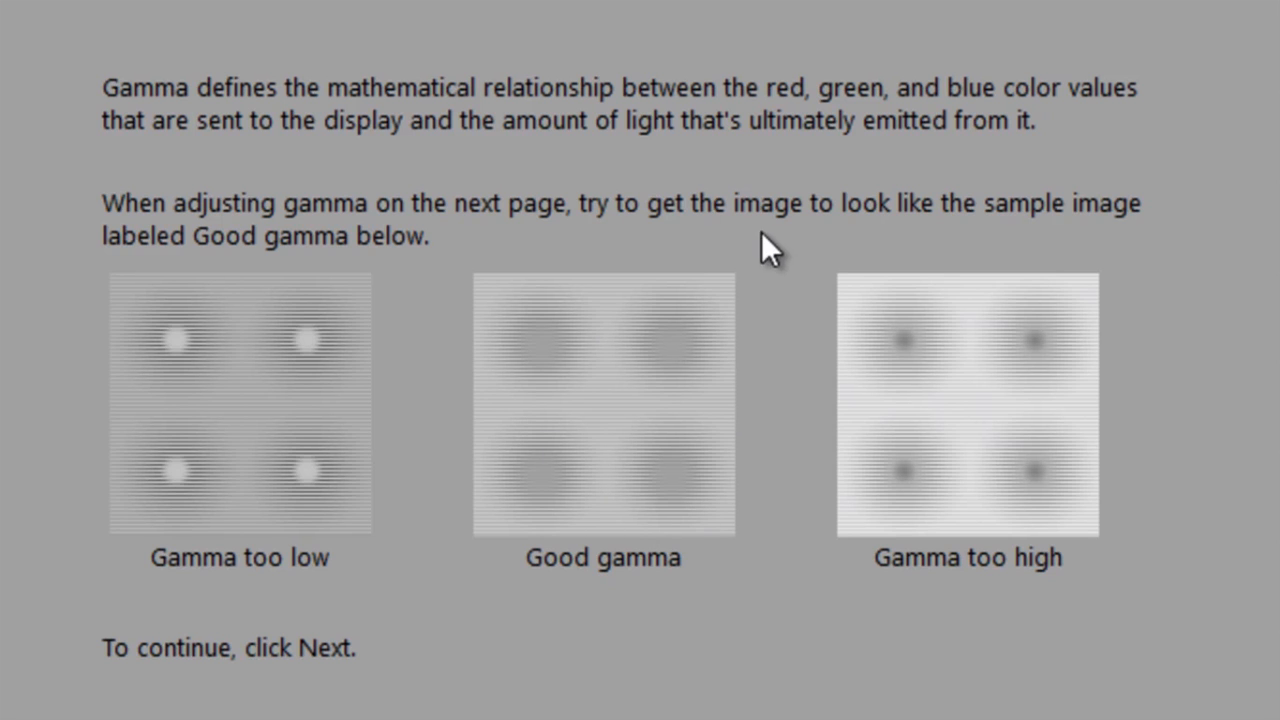
mouse_move(608, 276)
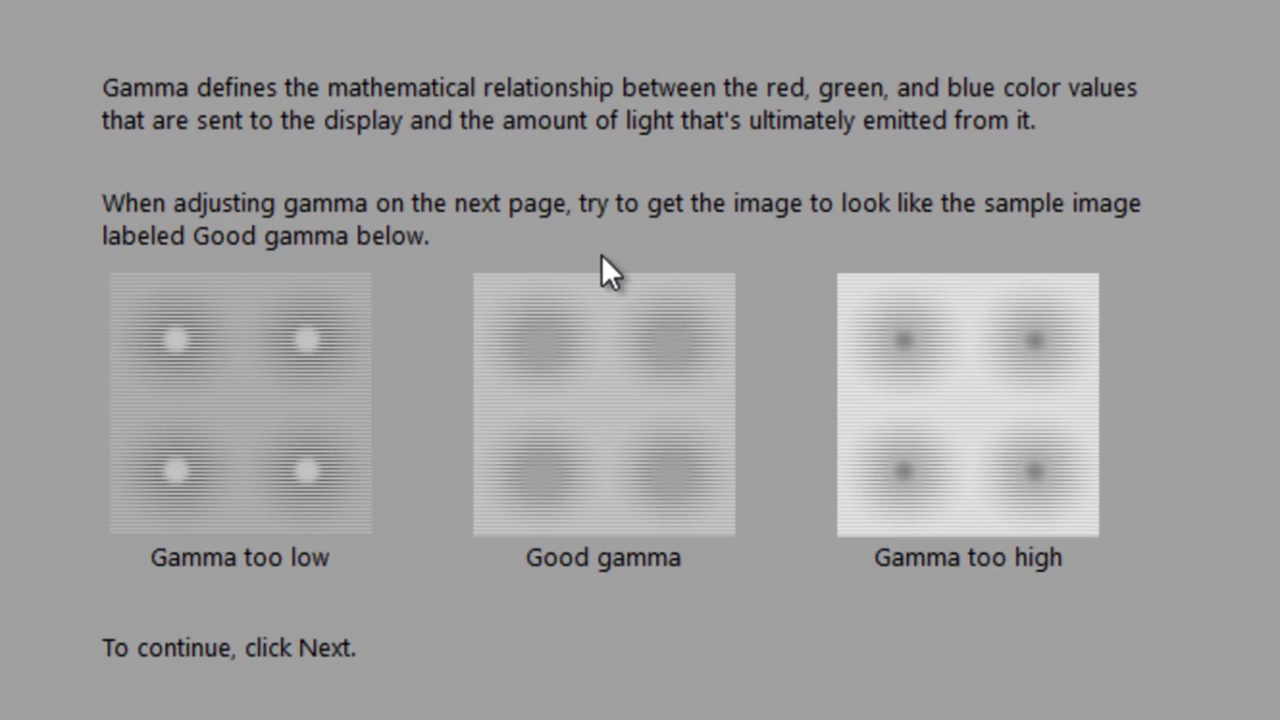
Adjust the gamma slider until the center dots barely show, then accept it.
left_click(1168, 672)
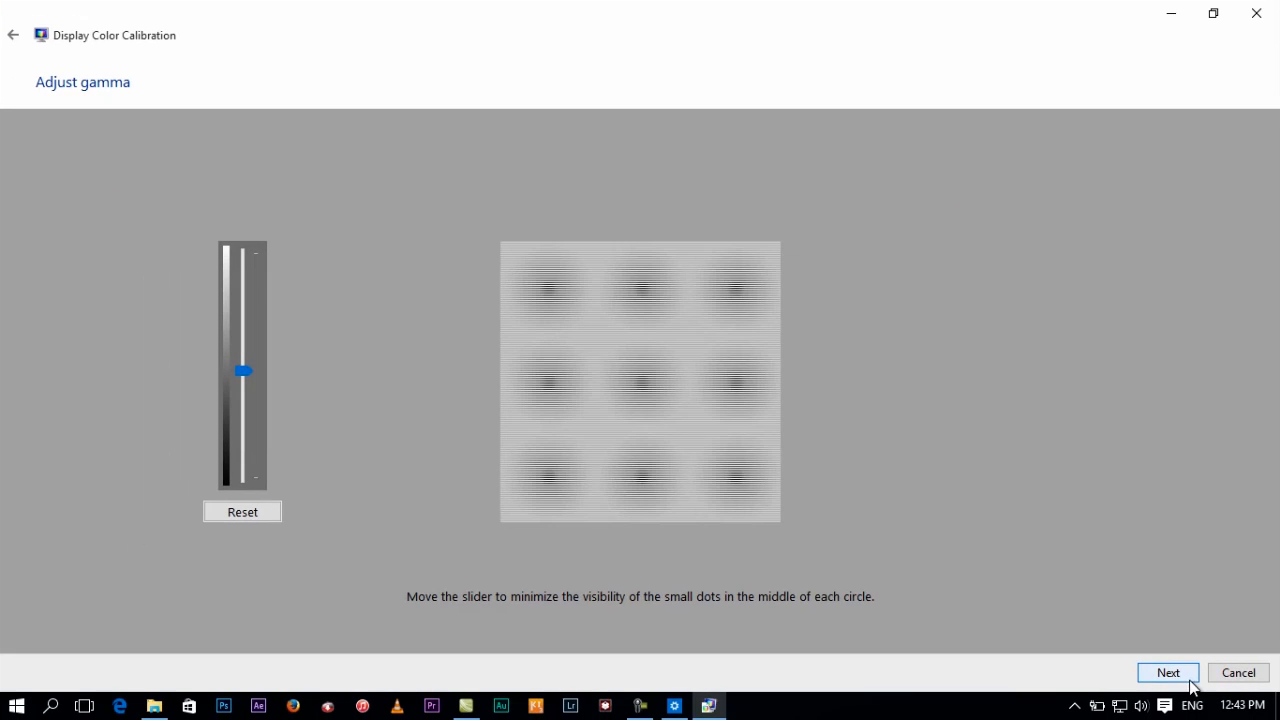
left_click_drag(242, 370, 242, 370)
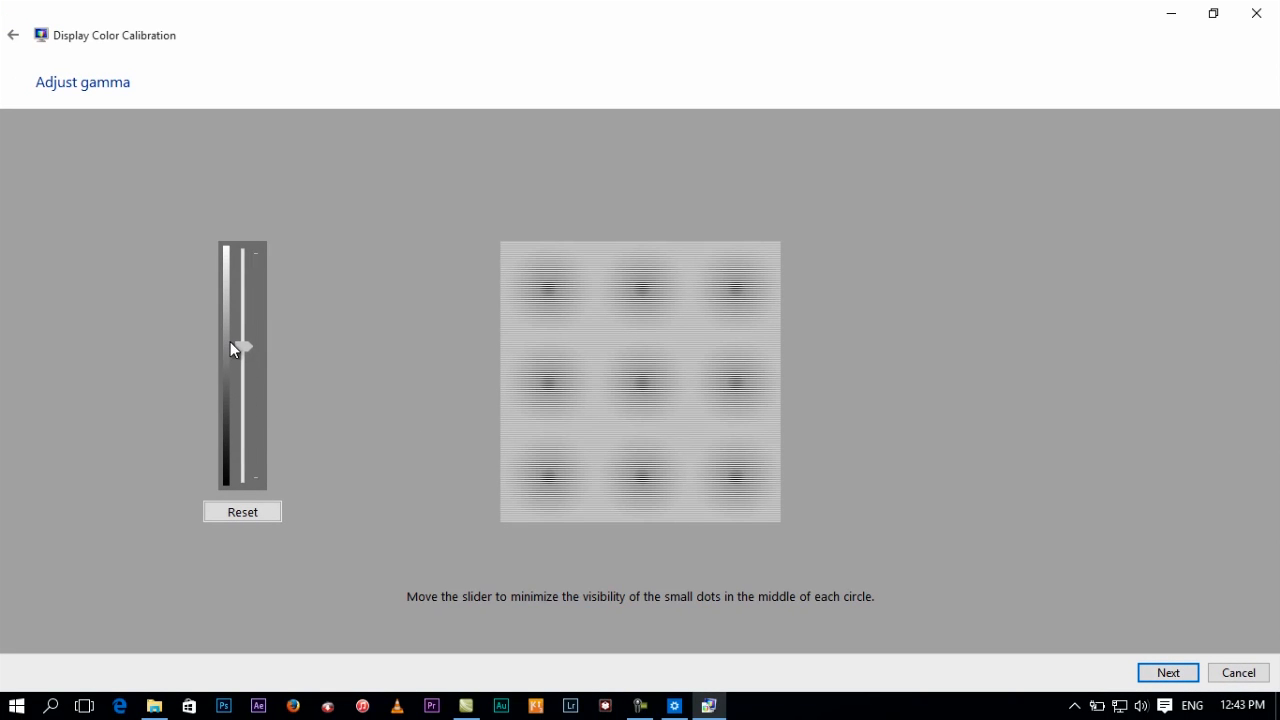
left_click_drag(240, 348, 240, 322)
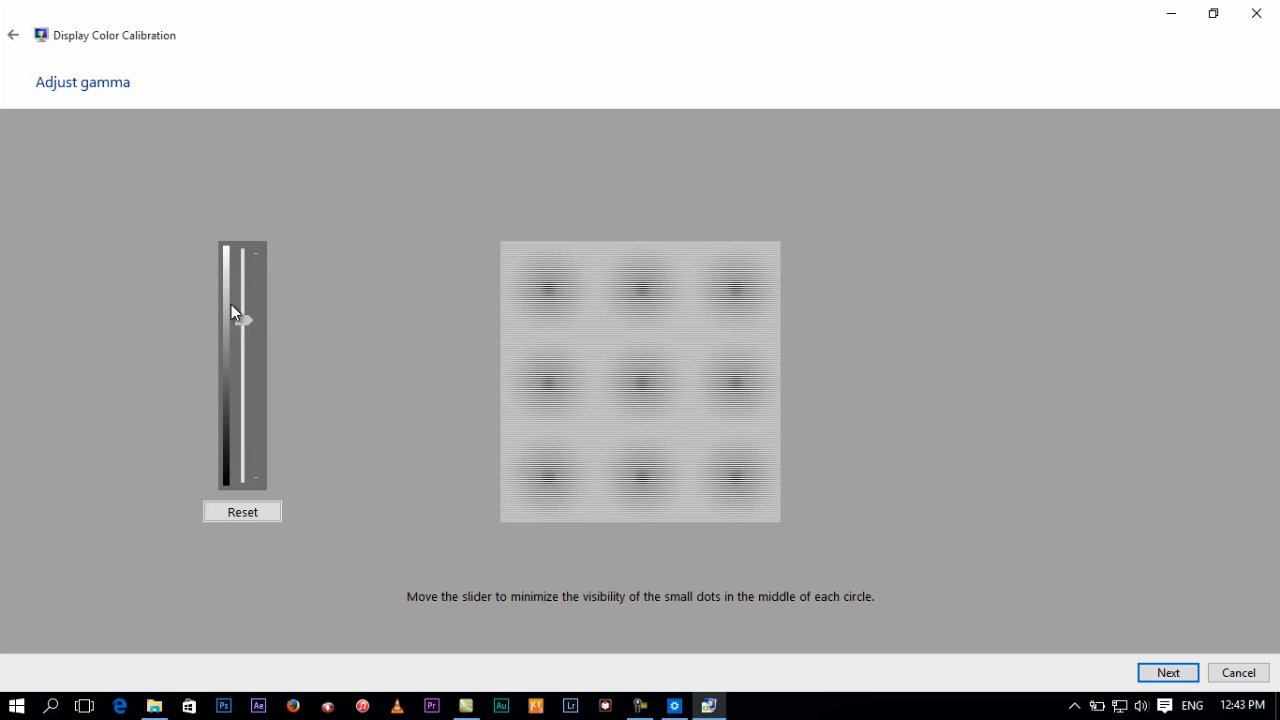
left_click_drag(242, 312, 242, 300)
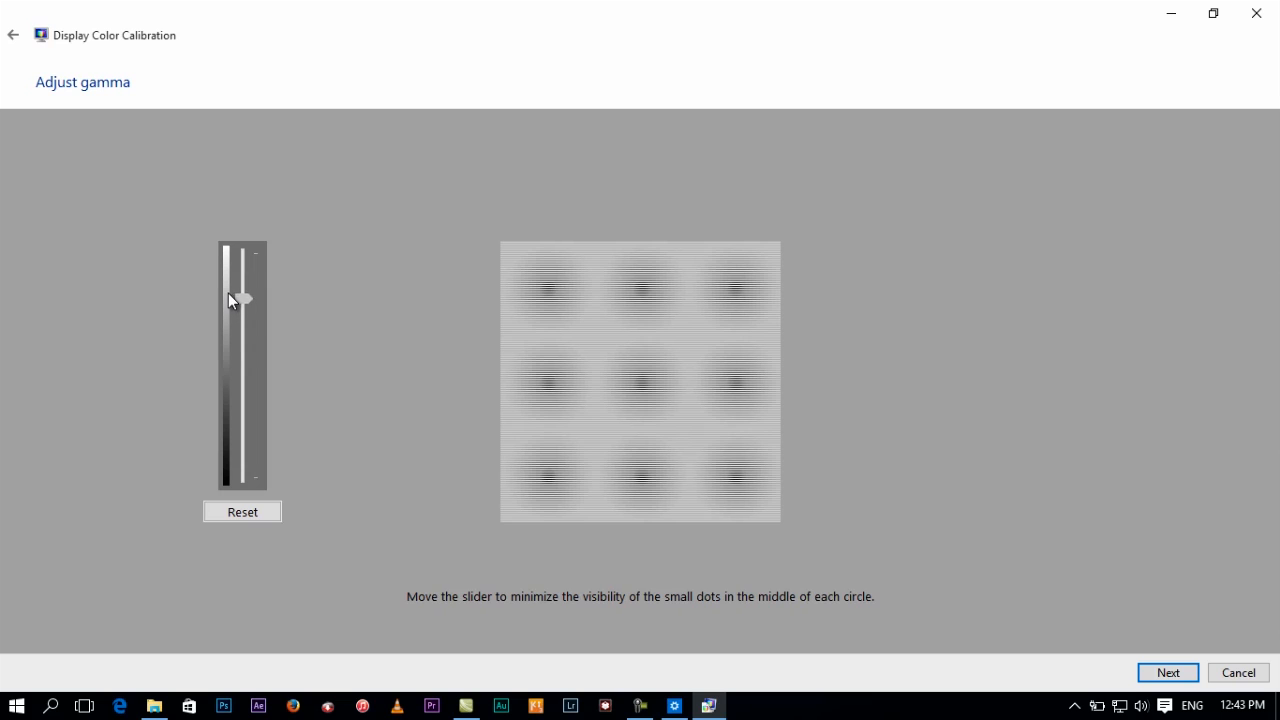
left_click_drag(244, 300, 244, 350)
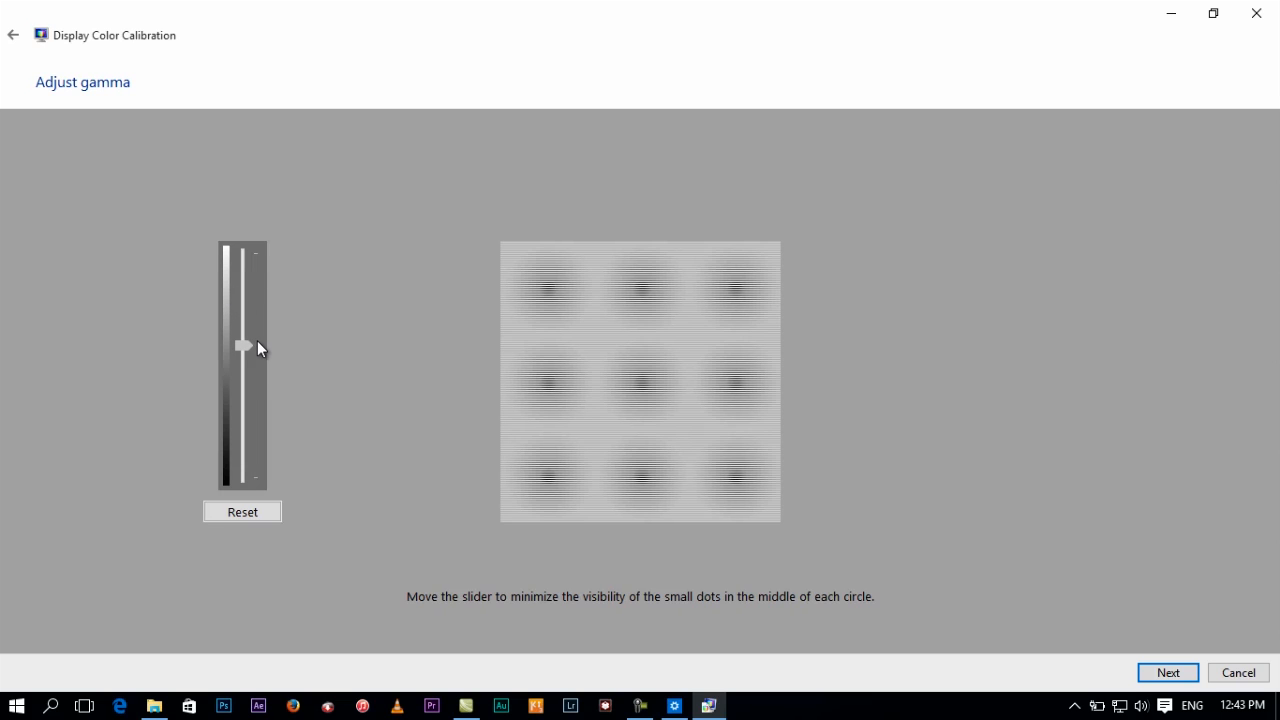
left_click(242, 348)
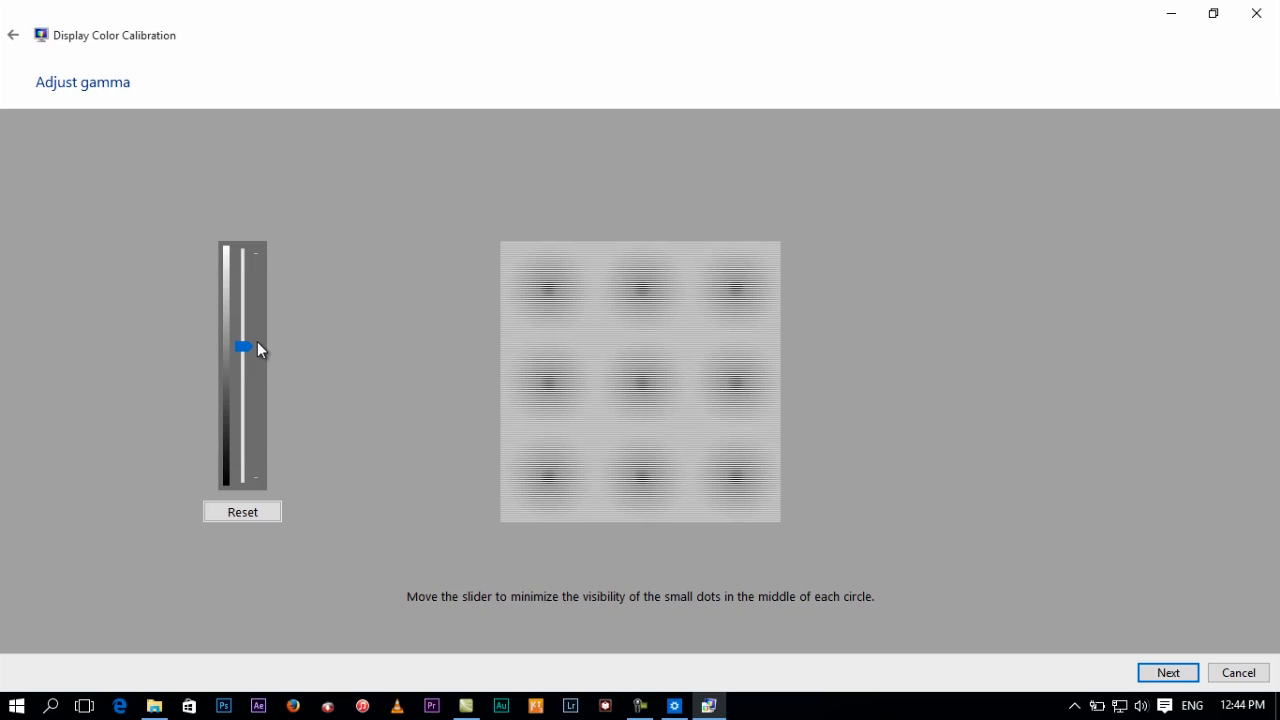
mouse_move(1016, 596)
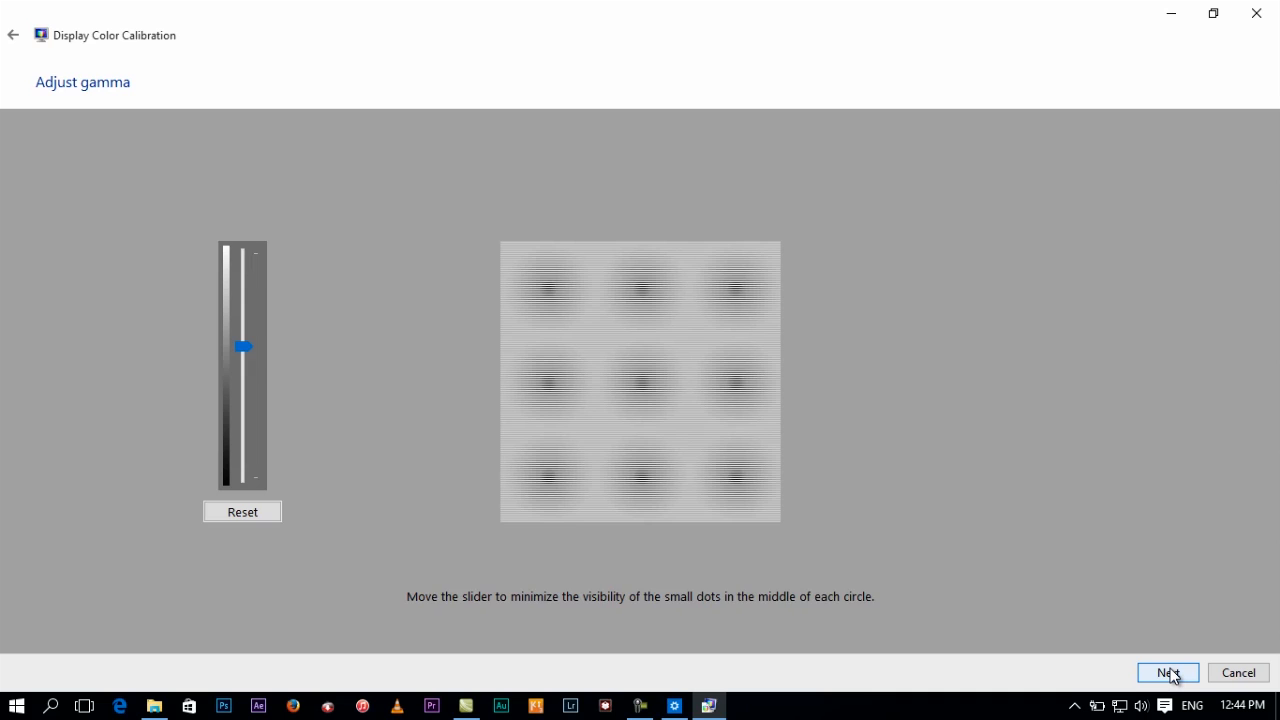
left_click(1168, 672)
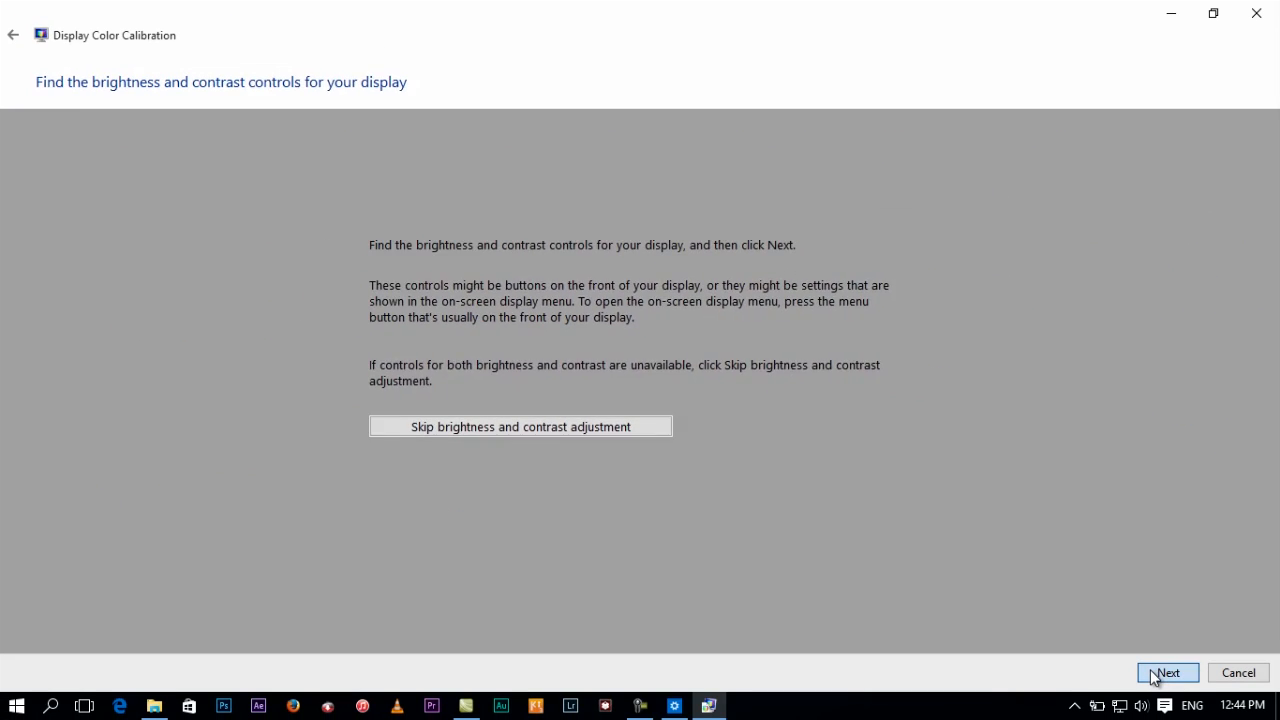
Continue through the brightness and contrast pages to the color balance explanation.
left_click(1168, 672)
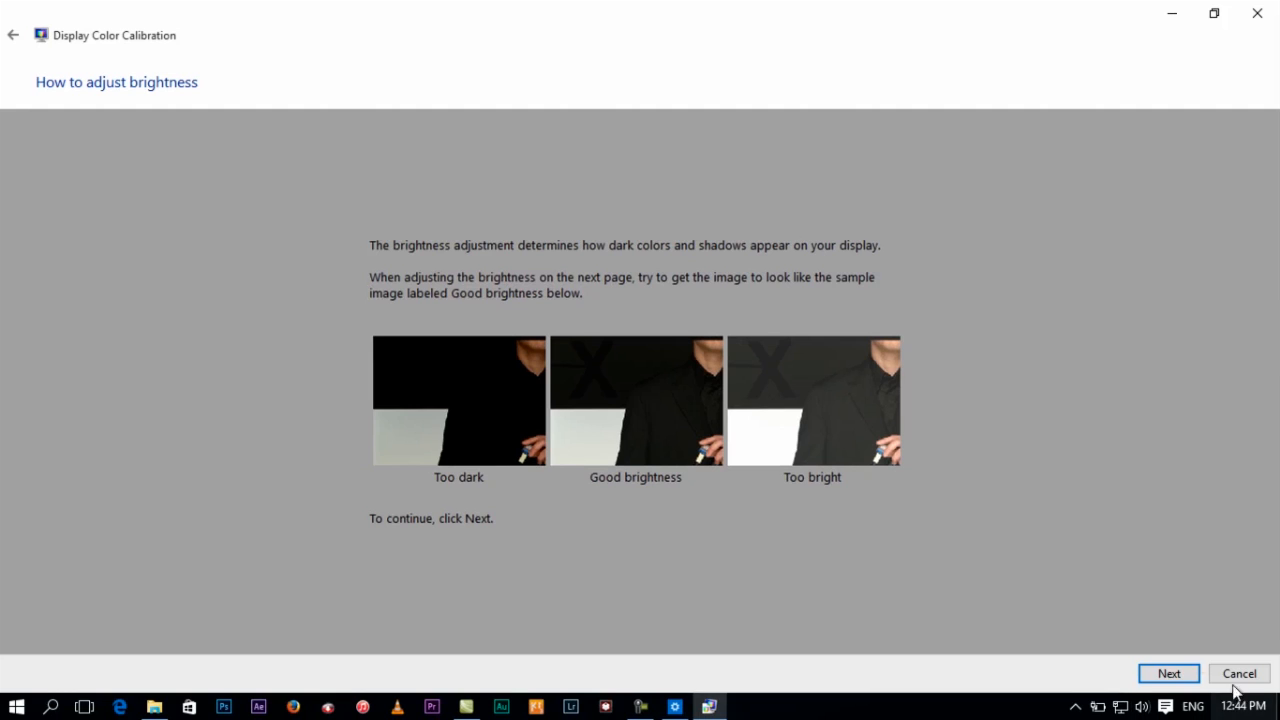
left_click(1168, 672)
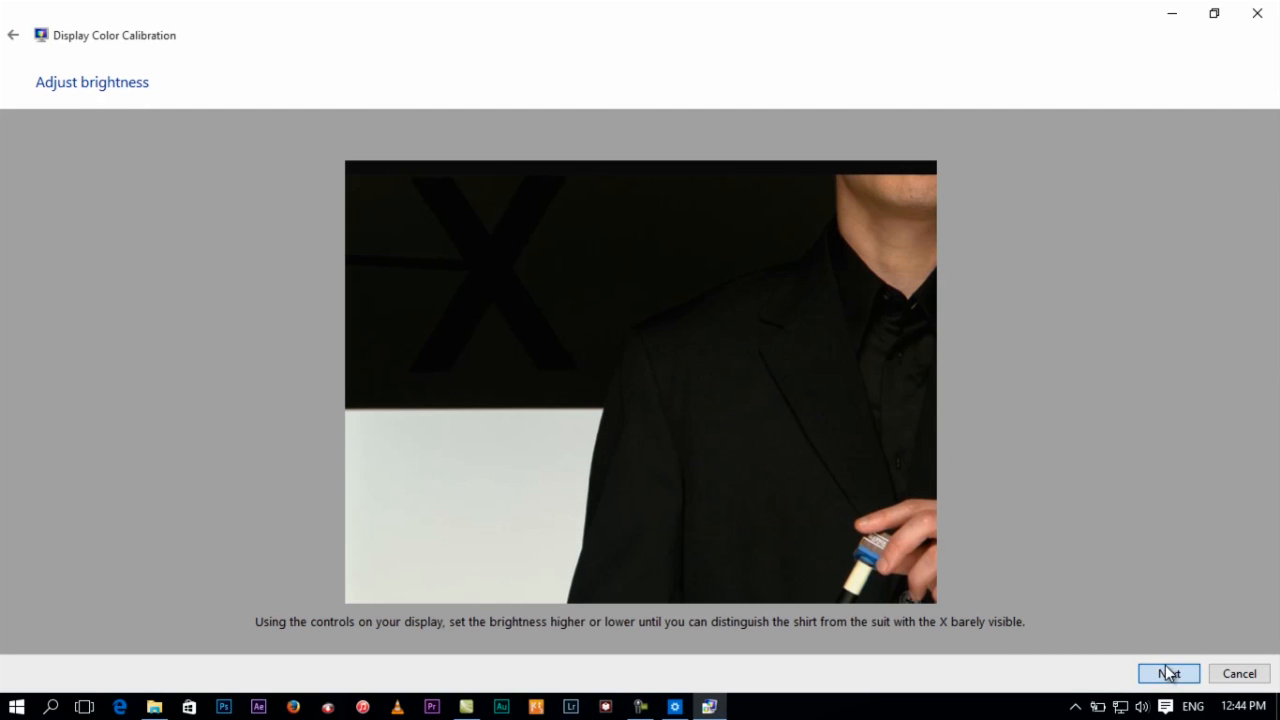
left_click(1168, 672)
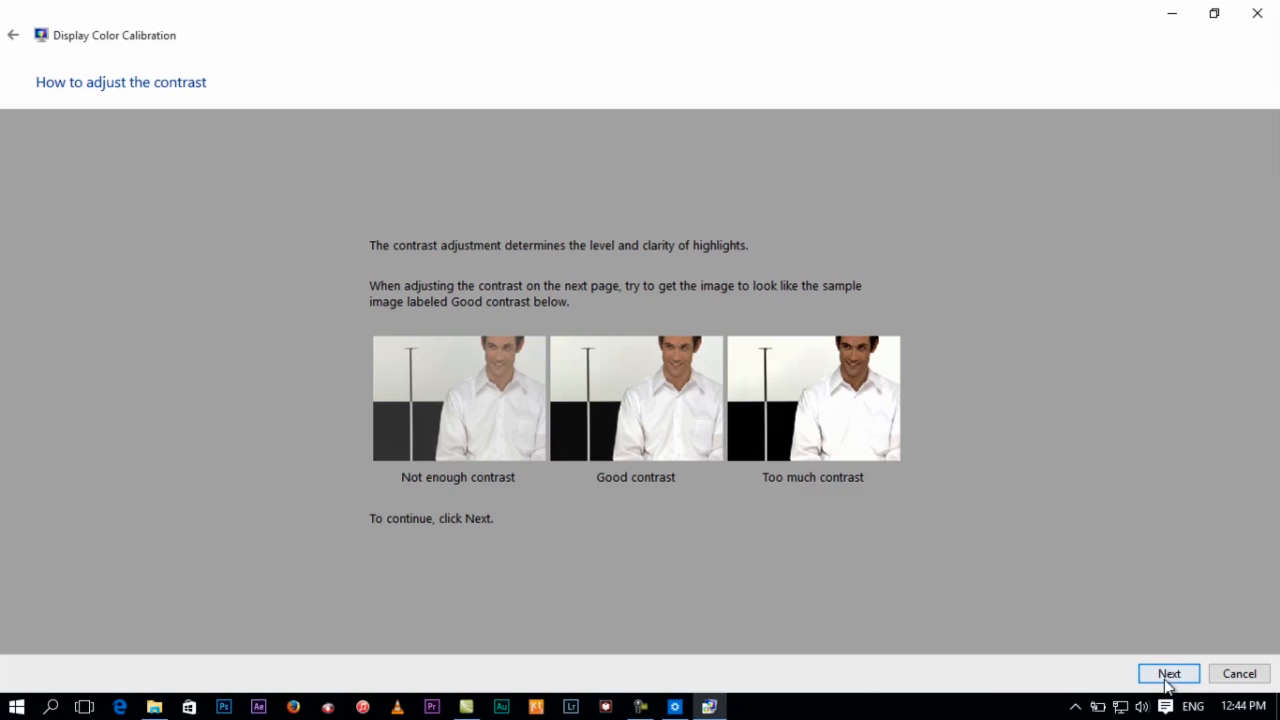
left_click(1168, 672)
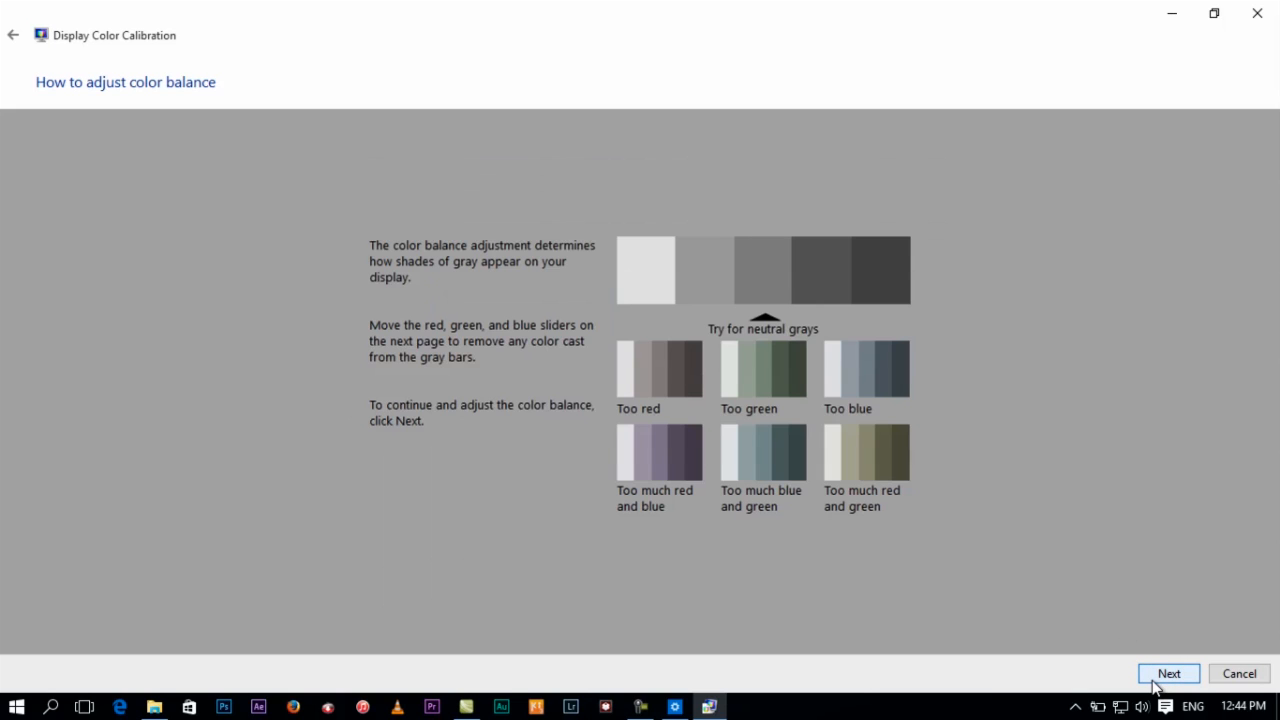
Balance the red, green and blue sliders for neutral gray bars and accept them.
left_click(1168, 672)
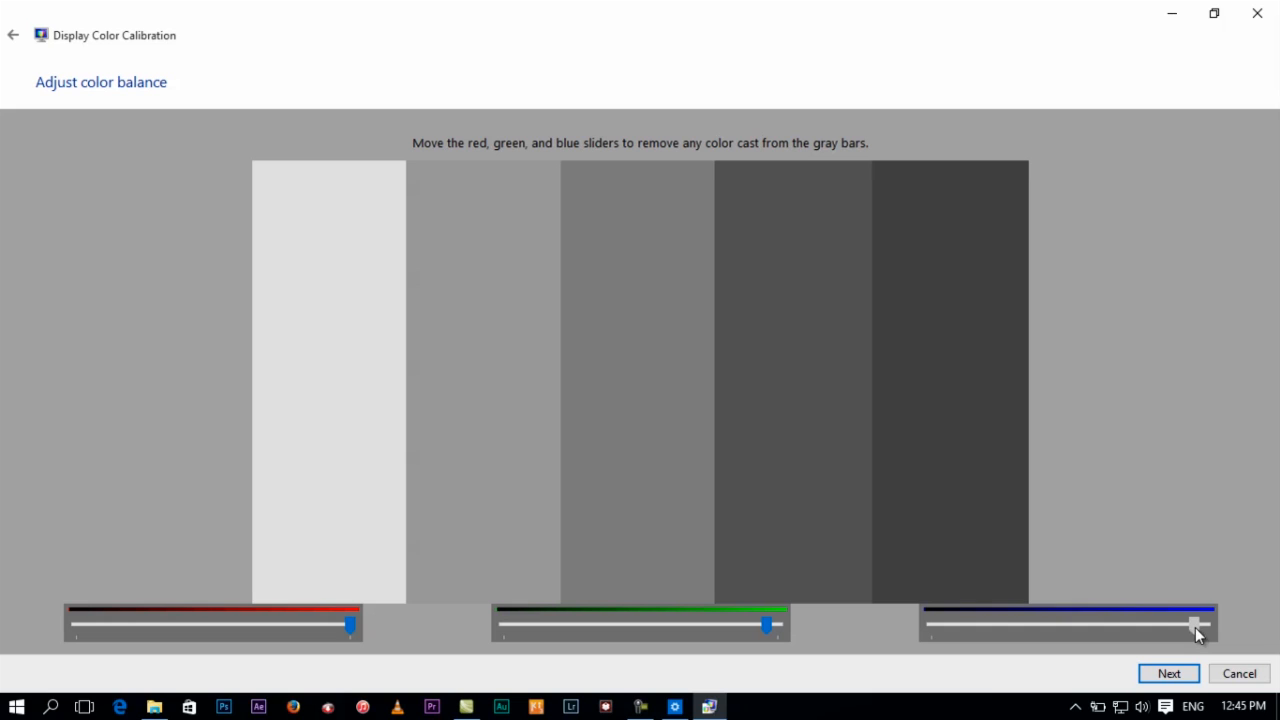
mouse_move(1222, 640)
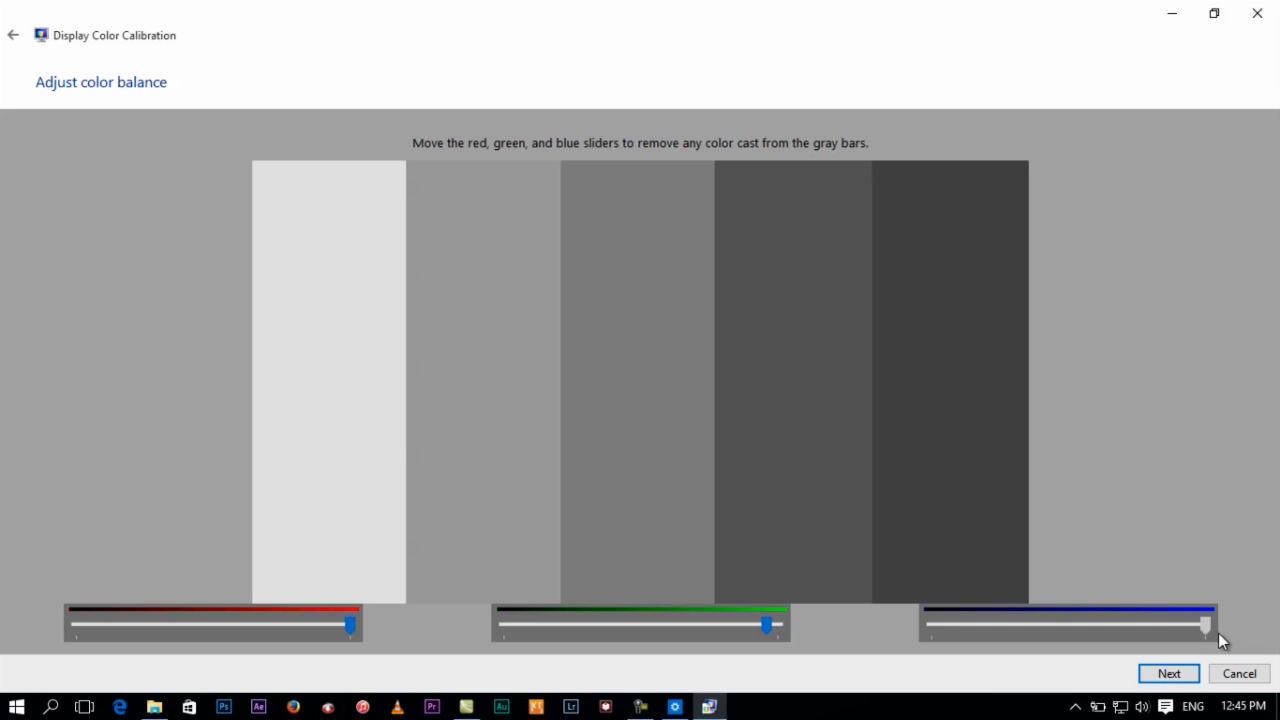
mouse_move(1216, 648)
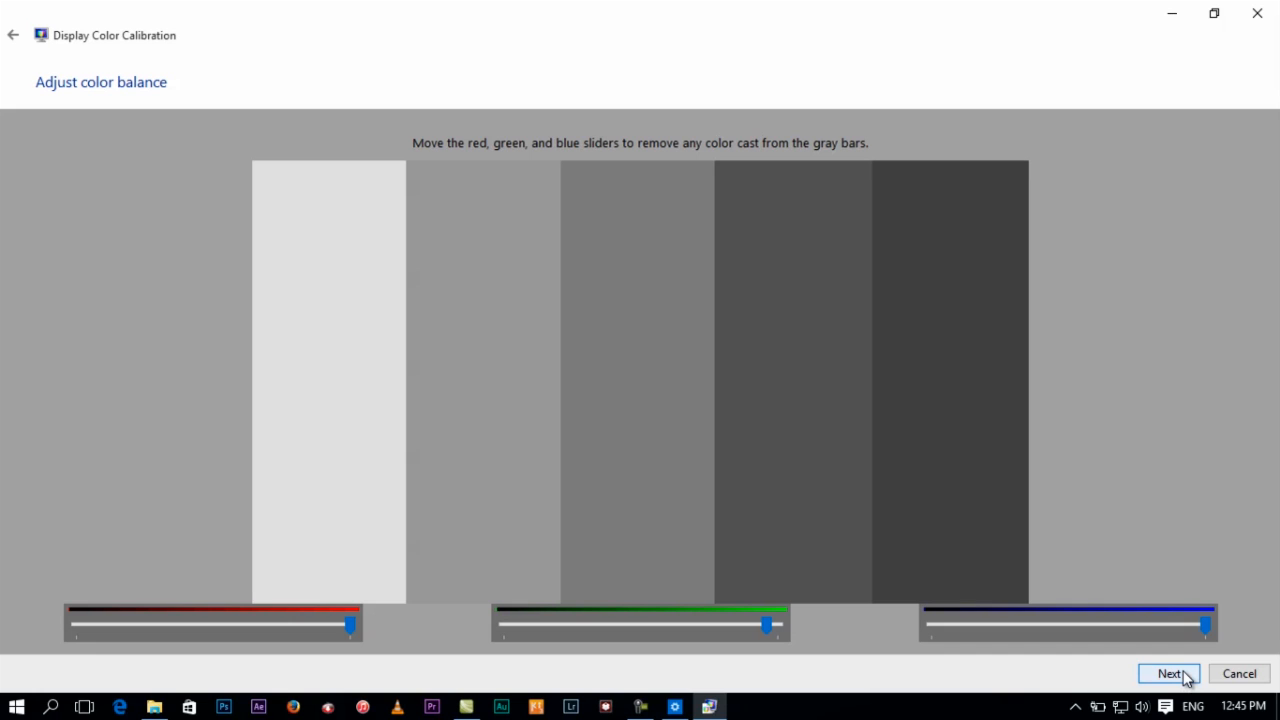
left_click(1168, 672)
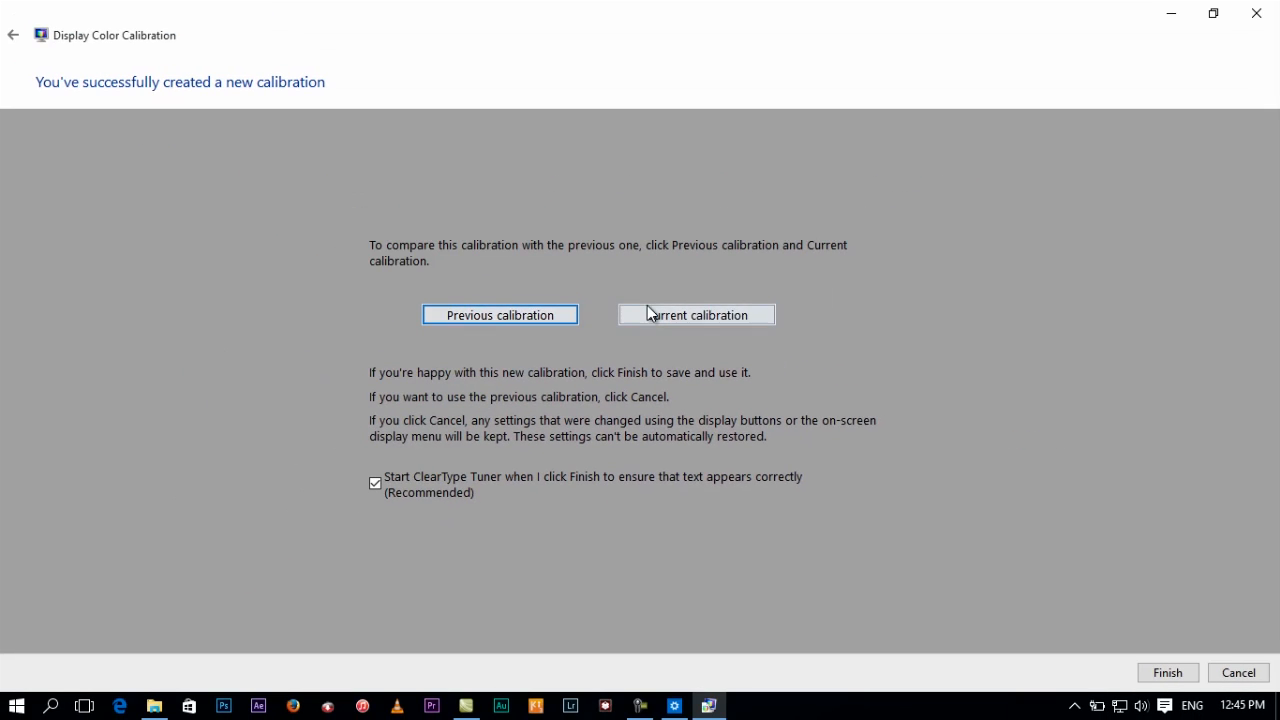
Preview the current calibration against the previous one on the success page.
left_click(696, 314)
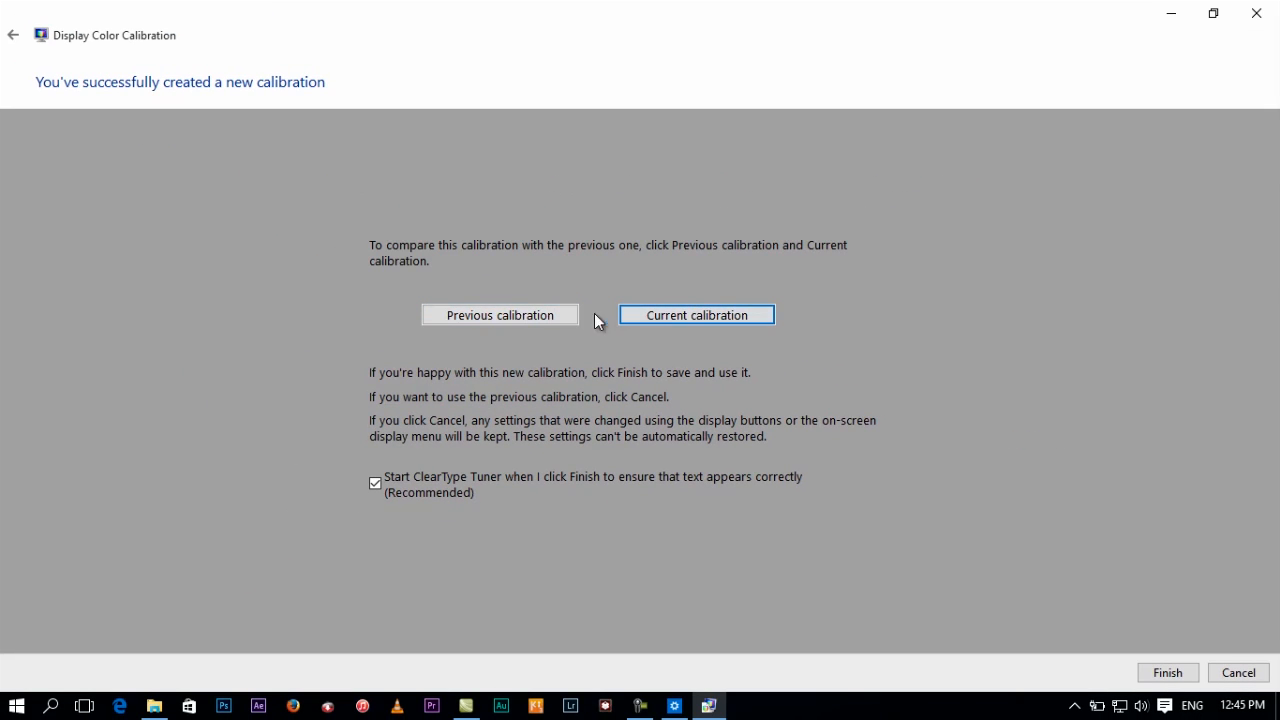